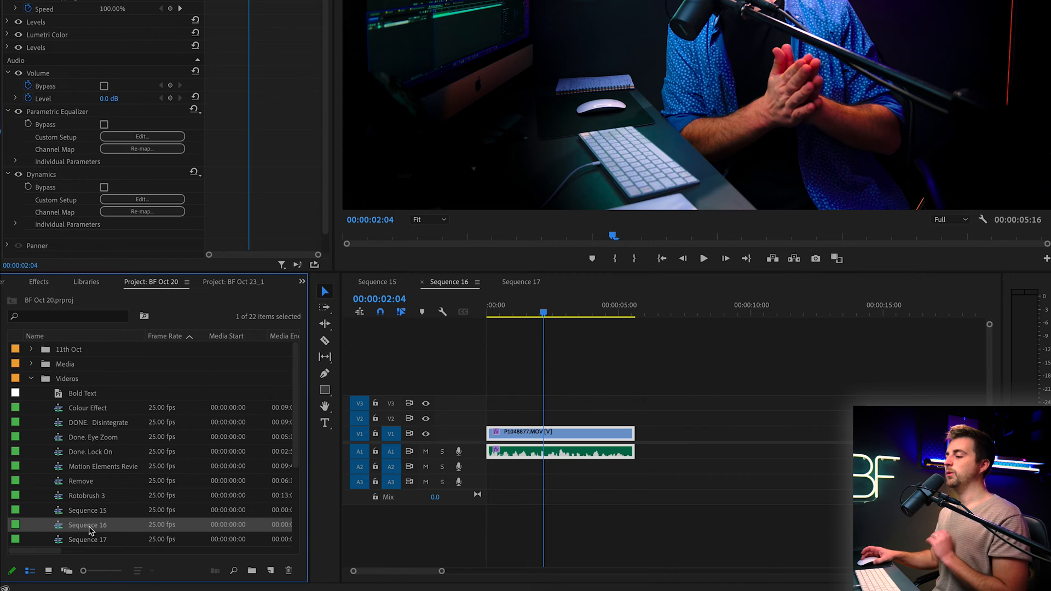
# - Show the context actions available for Sequence 16 in the Project panel
pyautogui.rightClick(88, 524)
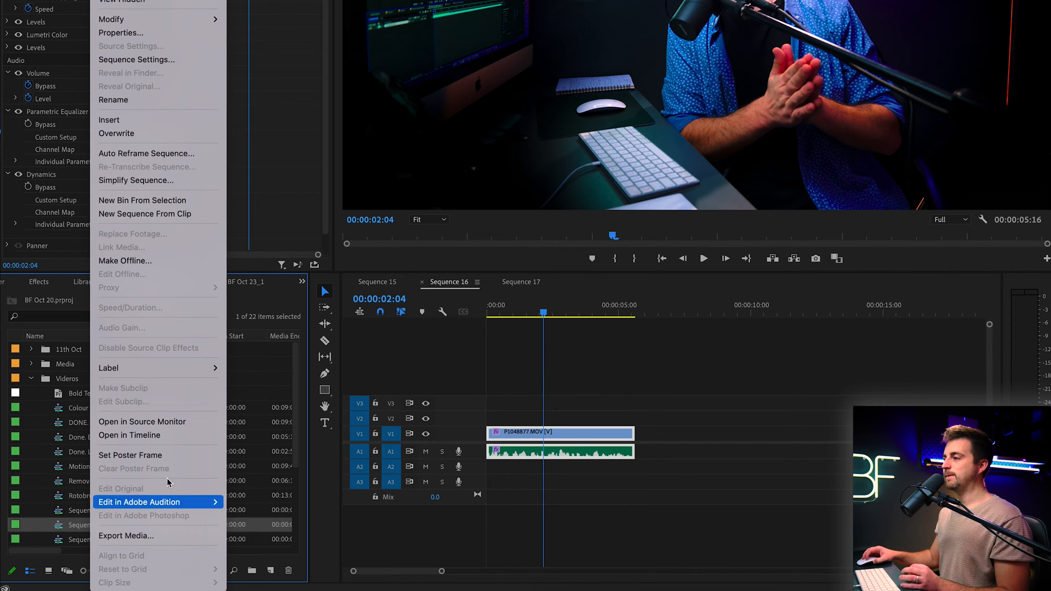
# - Start Auto Reframe for Sequence 16 and review the target aspect ratio choices, keeping Vertical 9:16
pyautogui.click(146, 153)
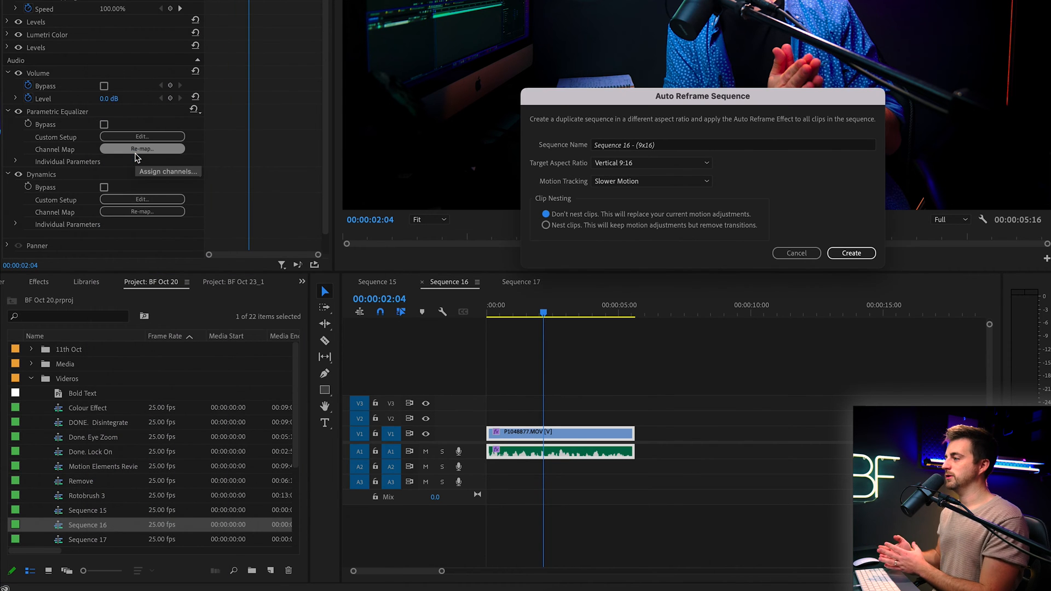
pyautogui.click(649, 162)
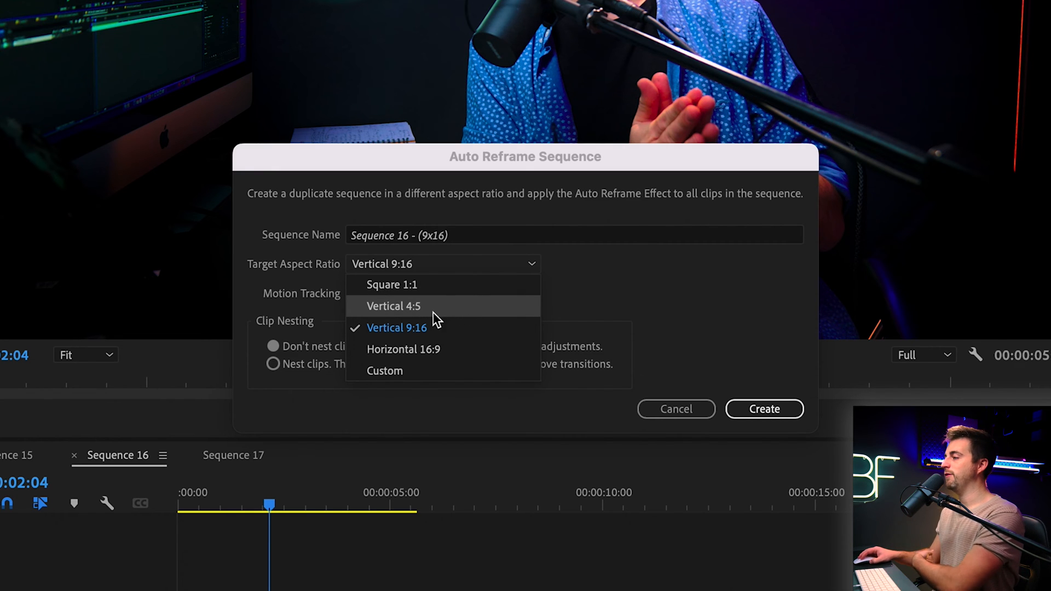
pyautogui.moveTo(461, 331)
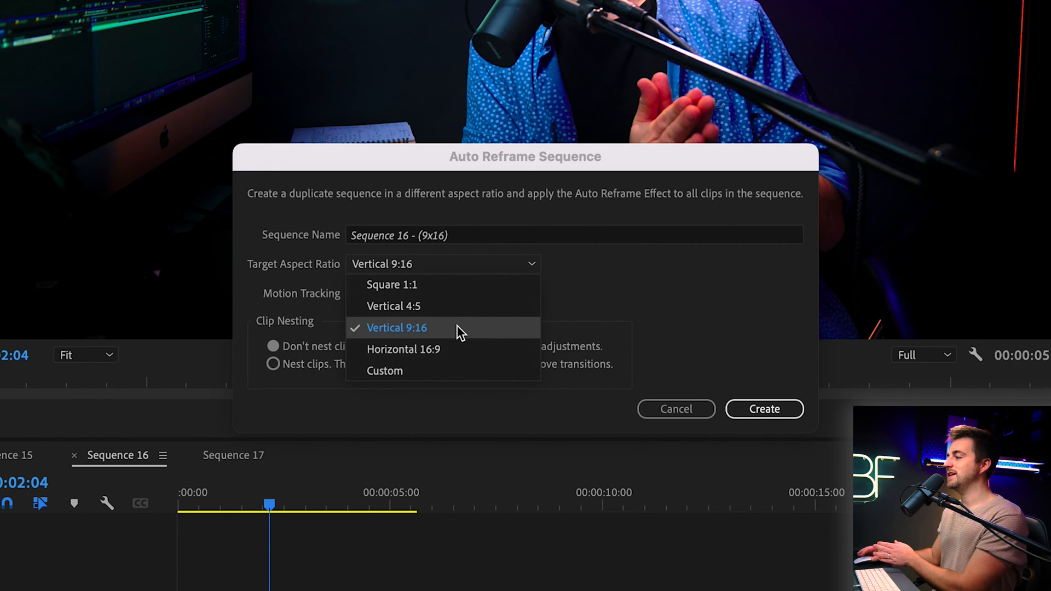
pyautogui.moveTo(409, 371)
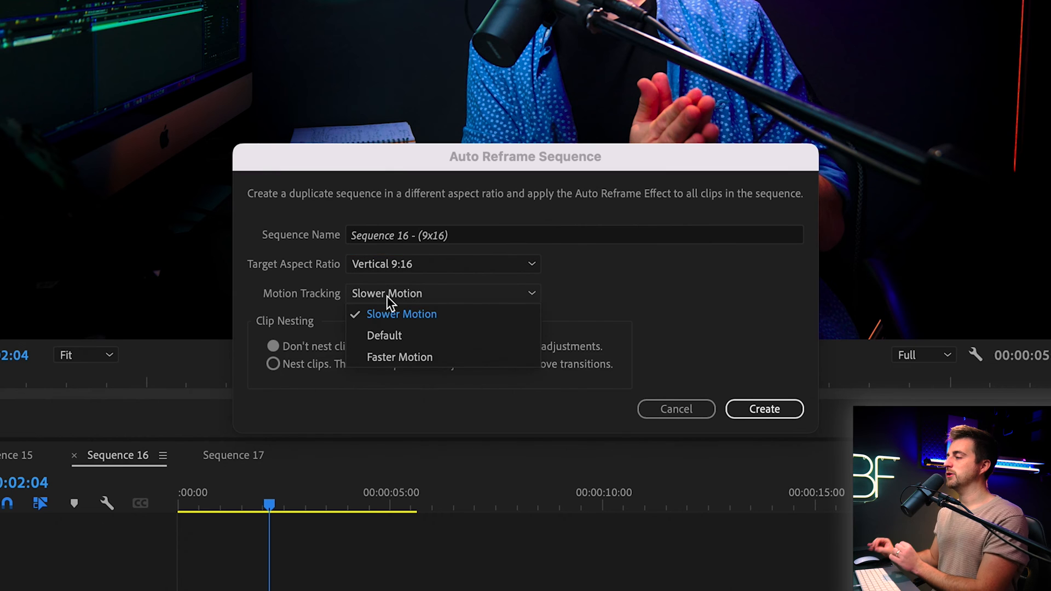
# - Set motion tracking to Slower Motion and create the vertical Sequence 16 - (9x16)
pyautogui.click(384, 335)
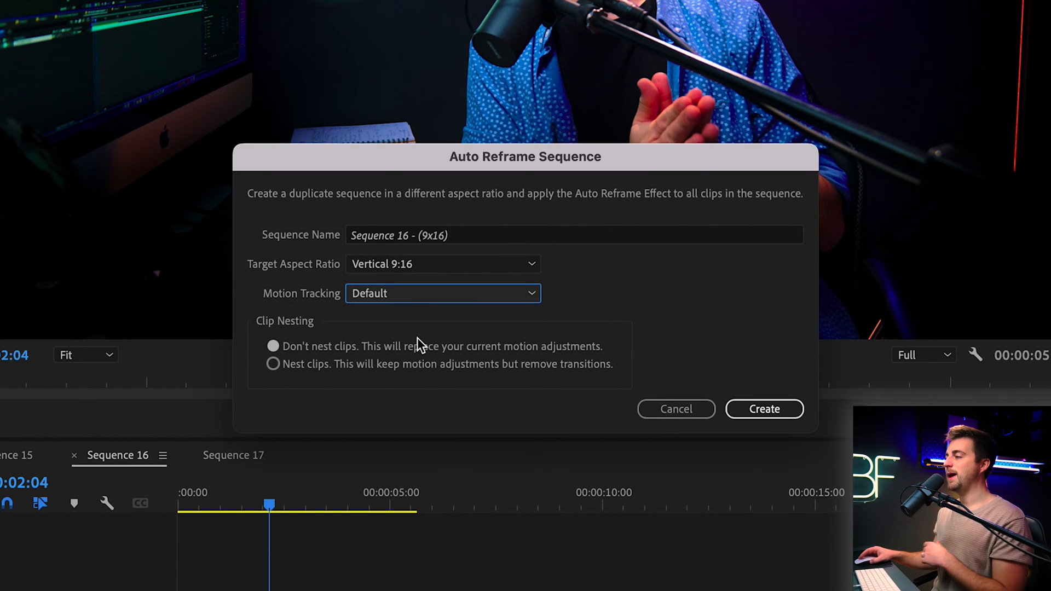
pyautogui.click(442, 294)
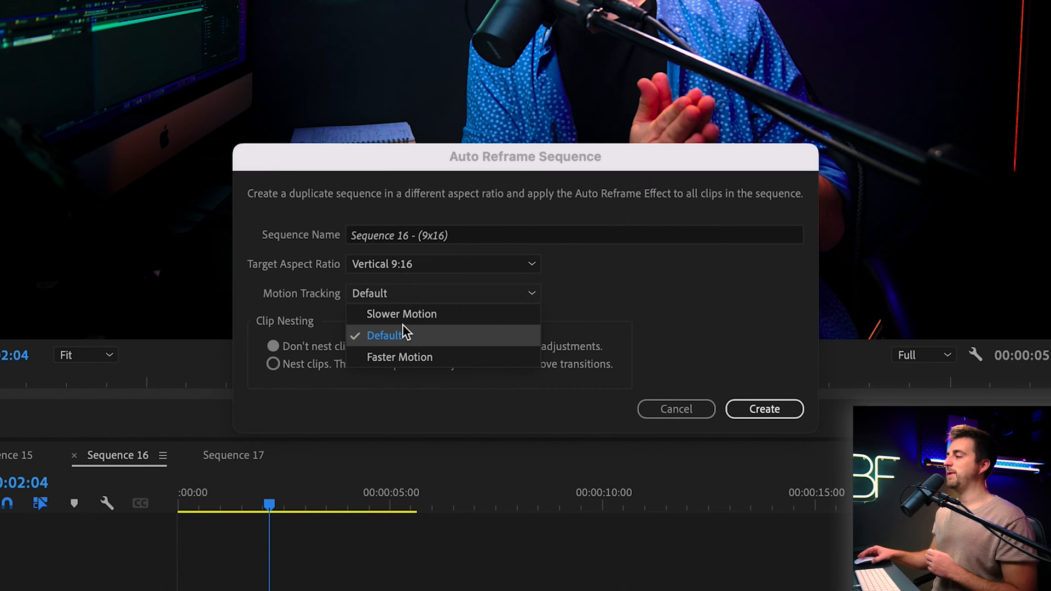
pyautogui.moveTo(402, 315)
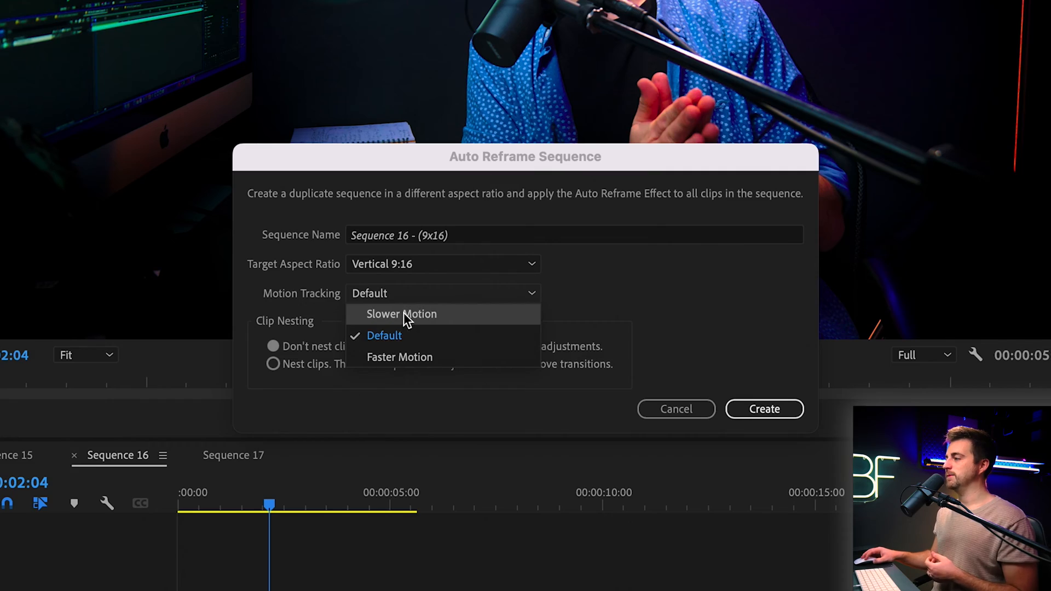
pyautogui.click(402, 314)
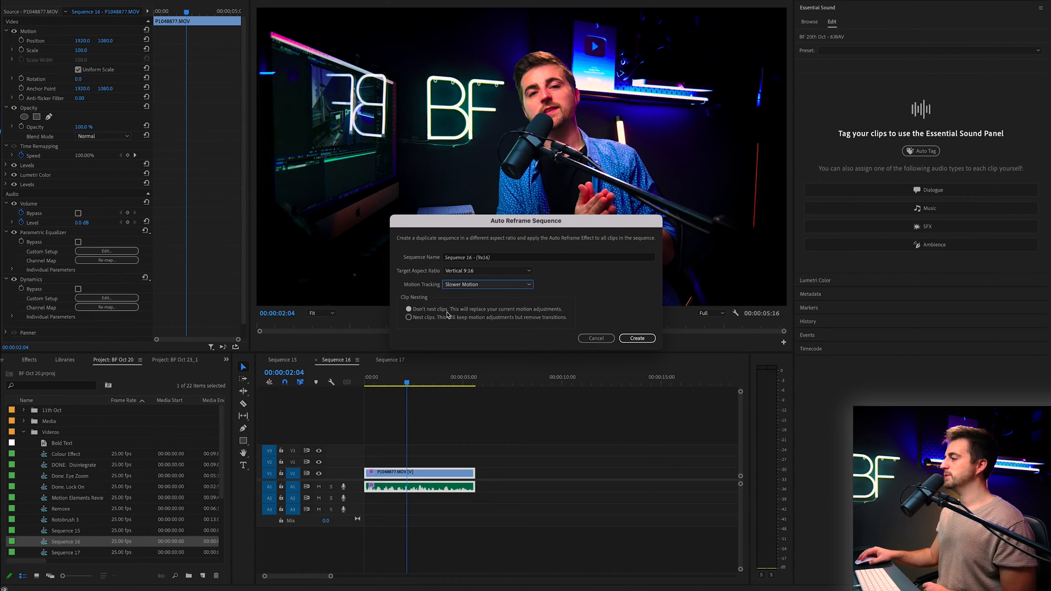
pyautogui.click(634, 338)
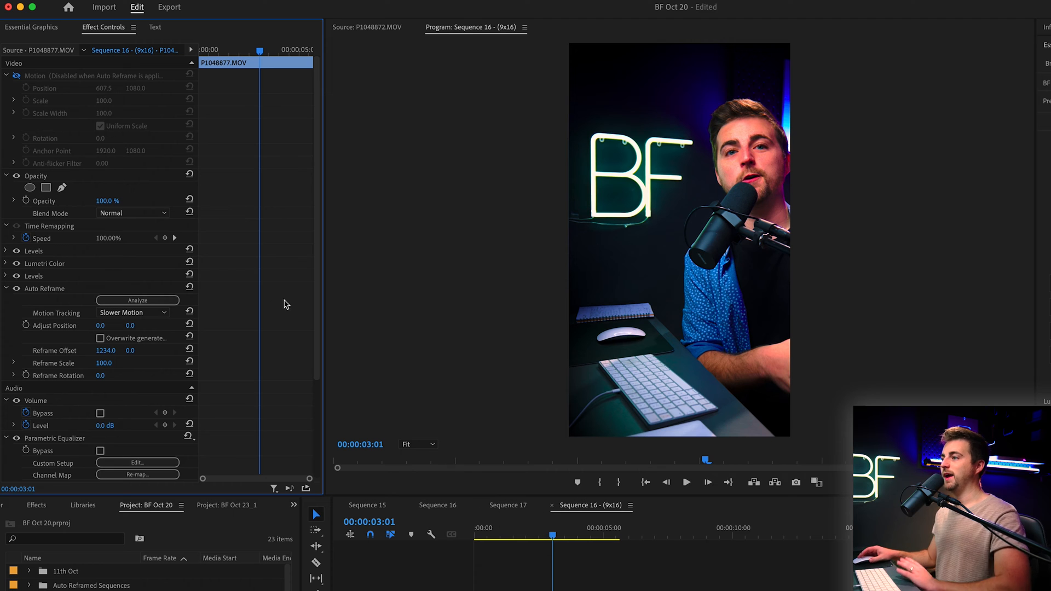
# - Select the clip's Auto Reframe effect in Effect Controls on the new 9x16 sequence
pyautogui.click(44, 288)
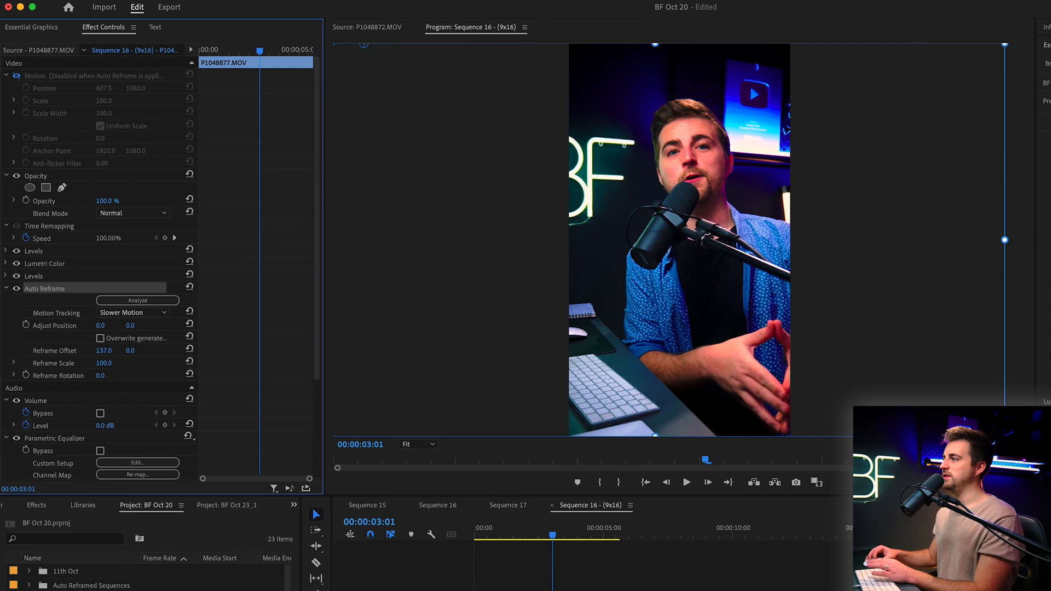
# - Set Reframe Offset to -131.0 and enable Overwrite generated keyframes for manual position edits
pyautogui.moveTo(103, 350); pyautogui.dragTo(100, 351)
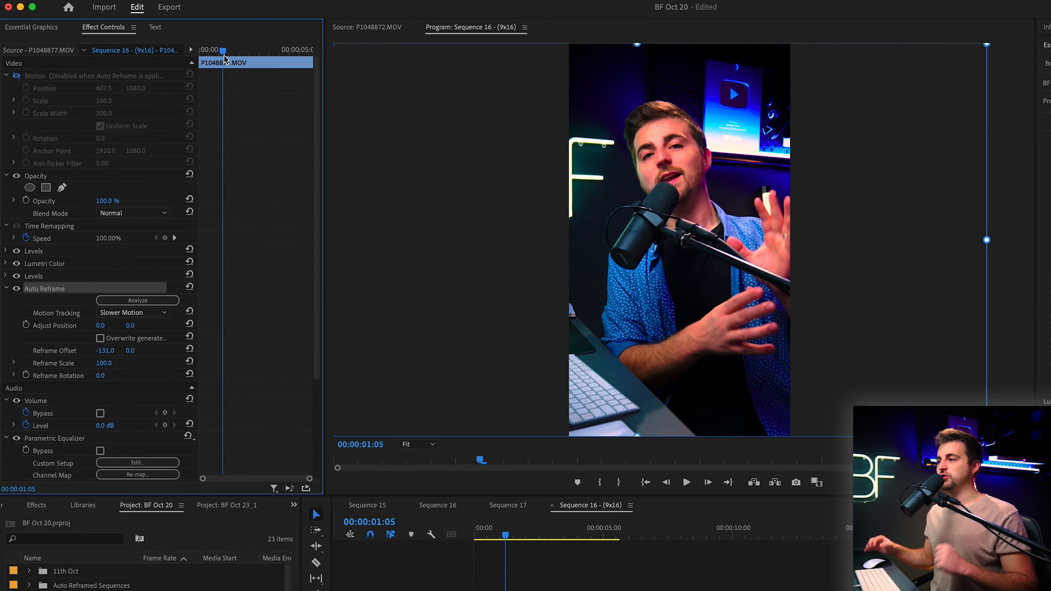
pyautogui.scroll(-3)
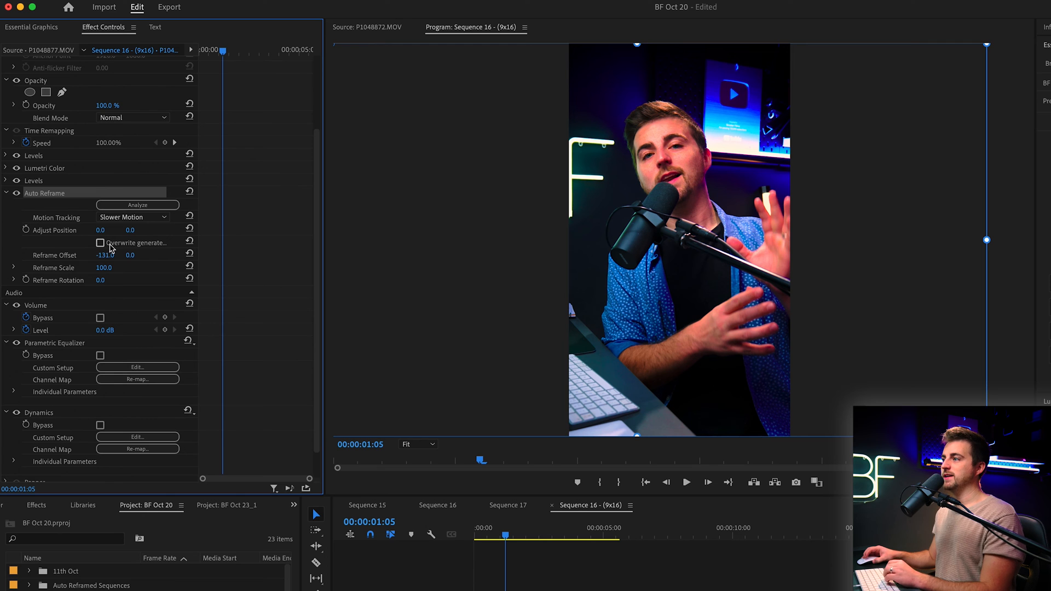
pyautogui.click(100, 243)
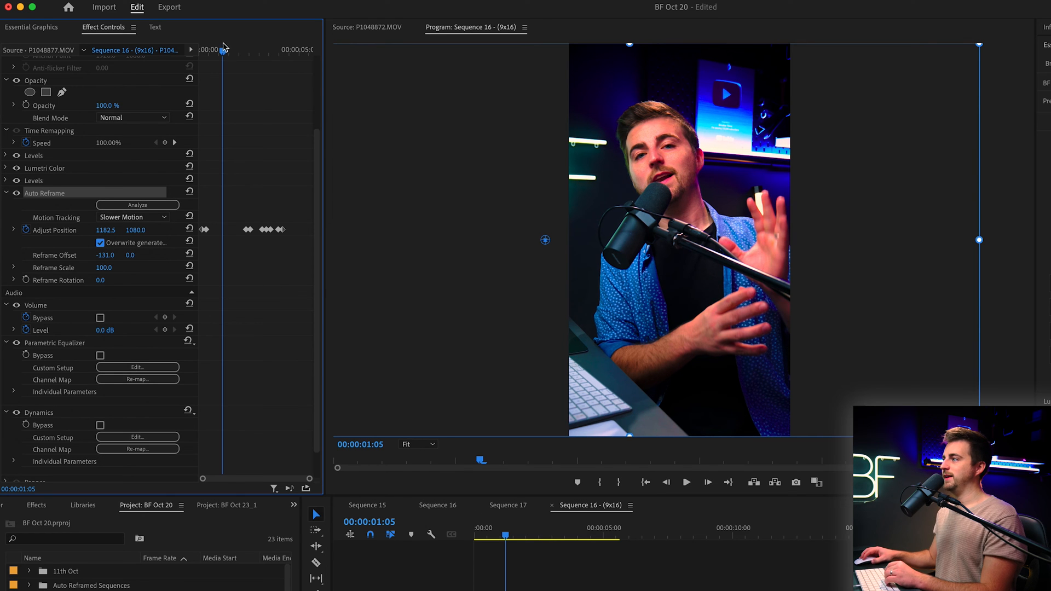